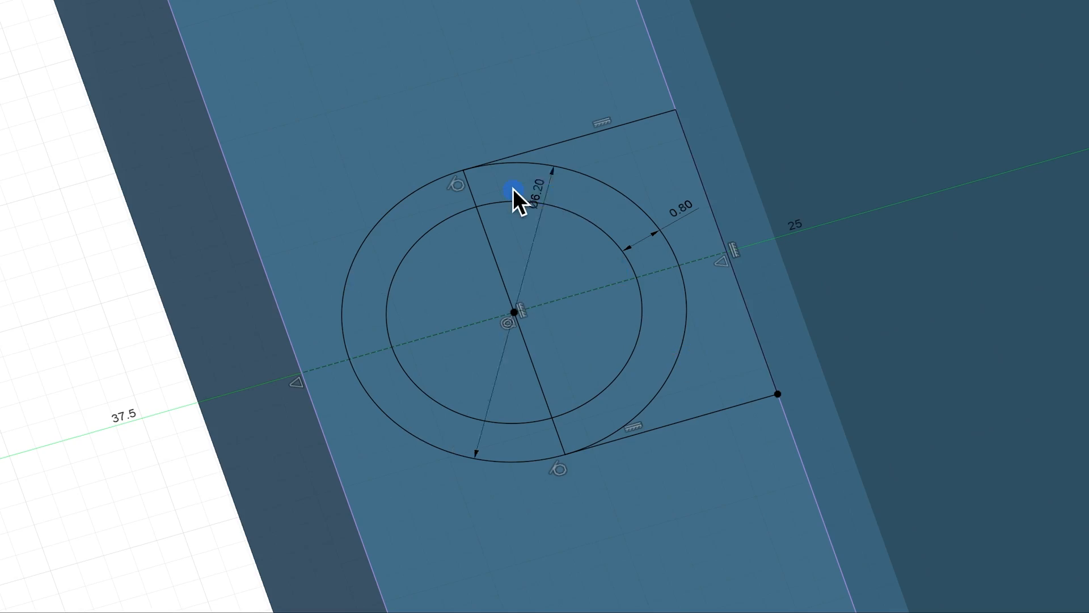
# Drag the Ø6.20 diameter label inside the outer circle, beside the 0.80 offset dimension
pyautogui.moveTo(509, 183); pyautogui.dragTo(583, 268)
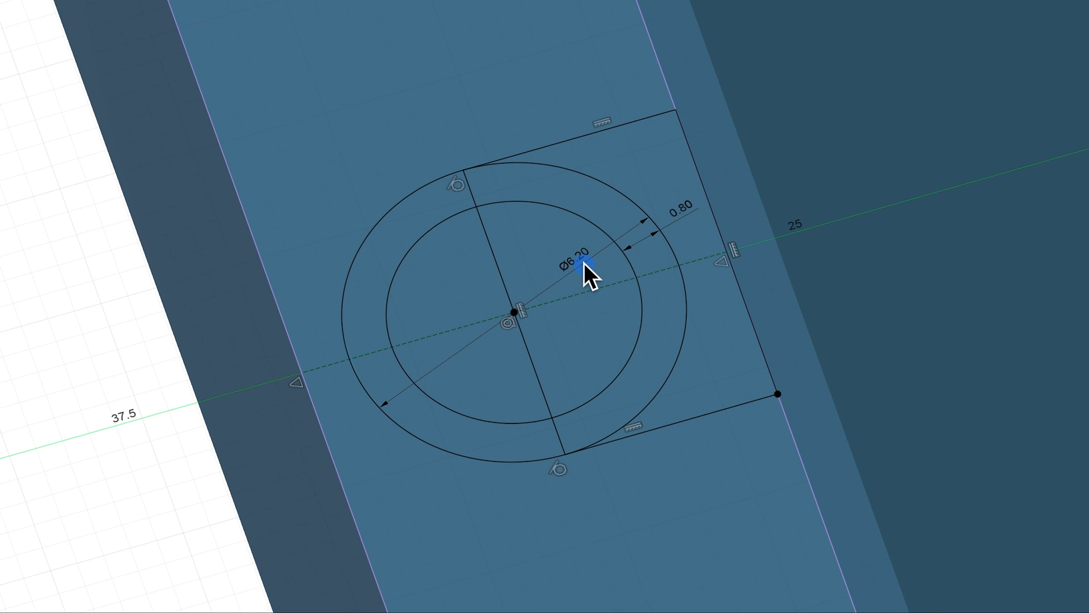